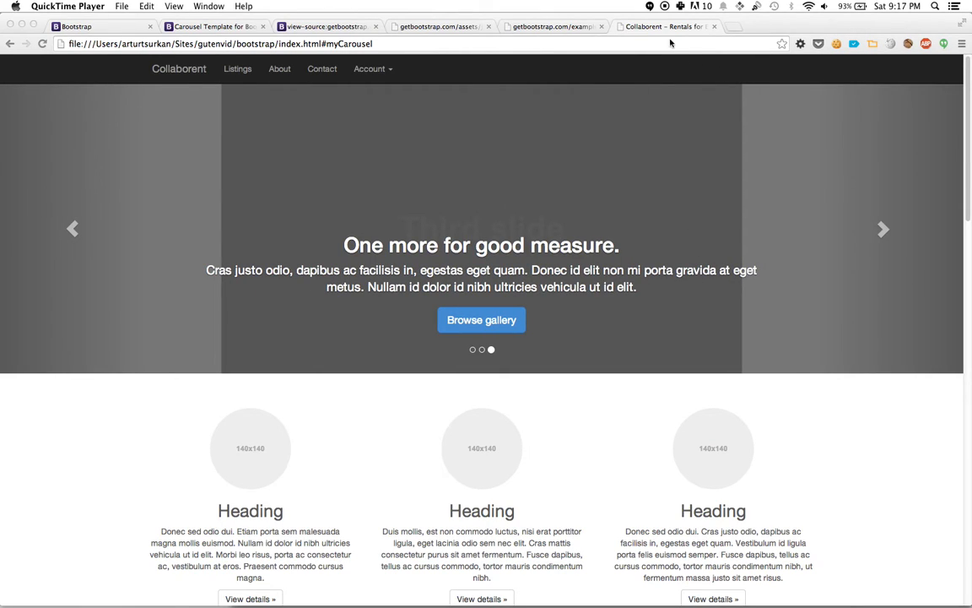
mouse_move(218, 80)
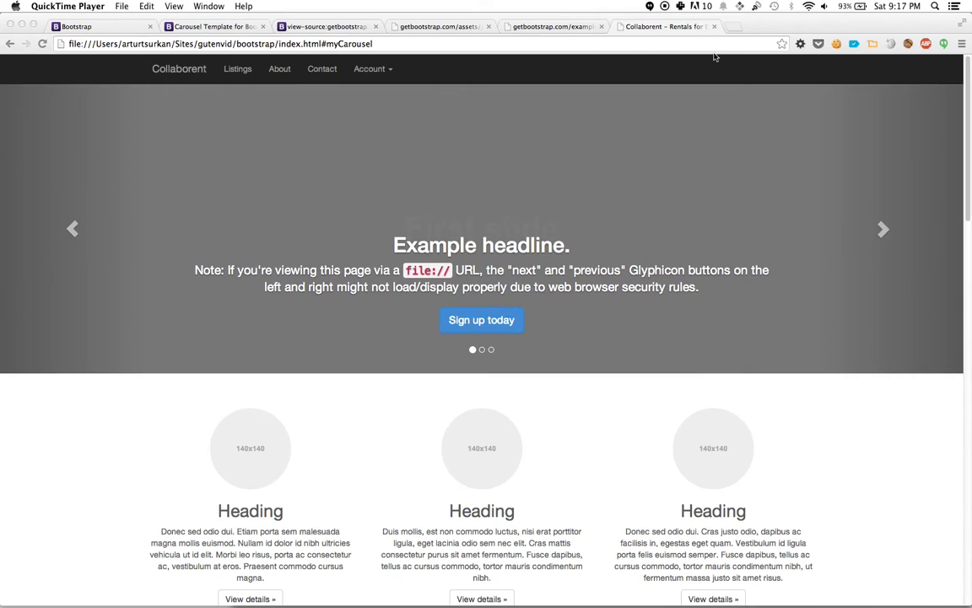
mouse_move(321, 92)
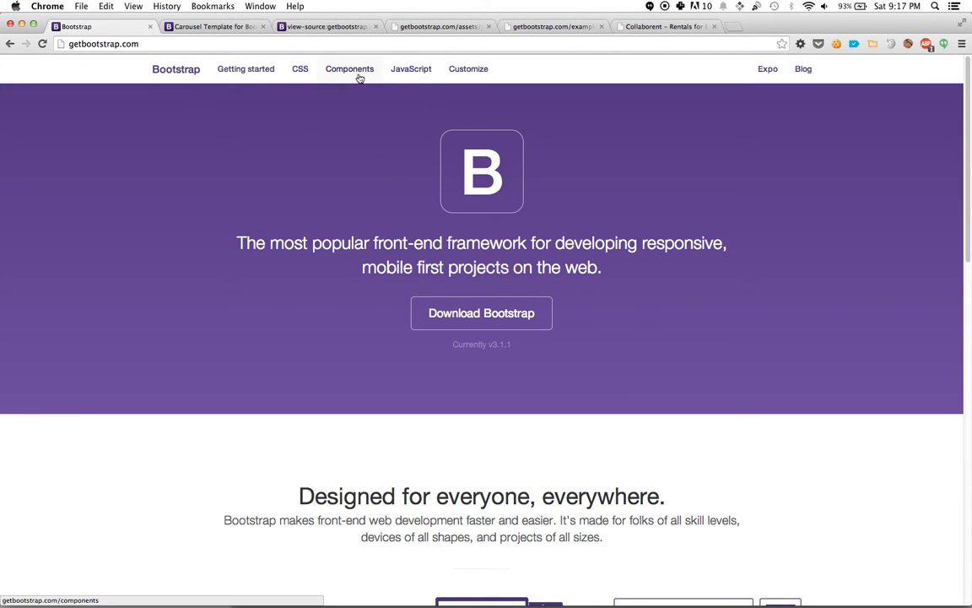
mouse_move(300, 68)
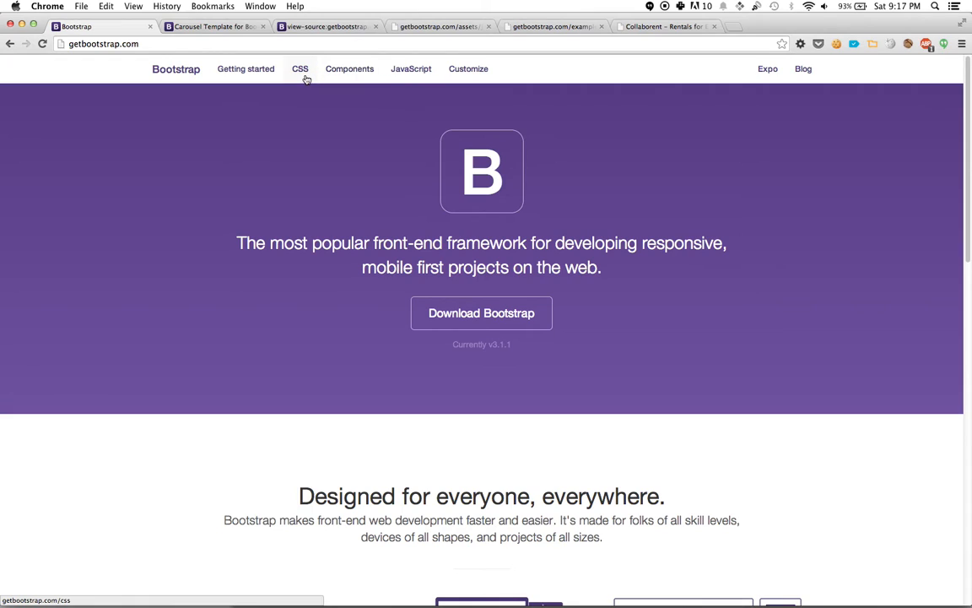
- Go to Bootstrap's CSS docs, Helper classes section, and scroll down to Quick floats
click(299, 68)
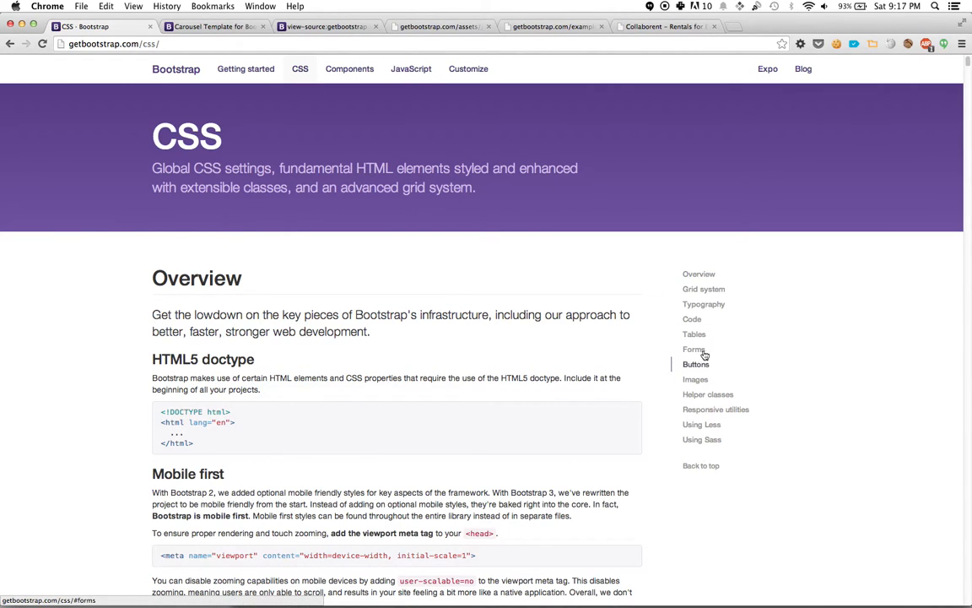
mouse_move(707, 394)
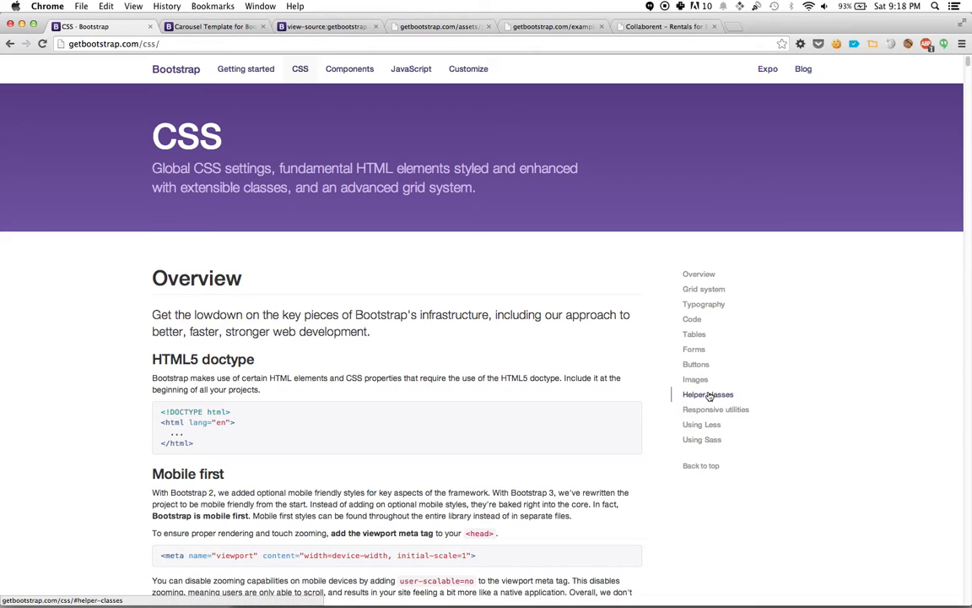
click(708, 394)
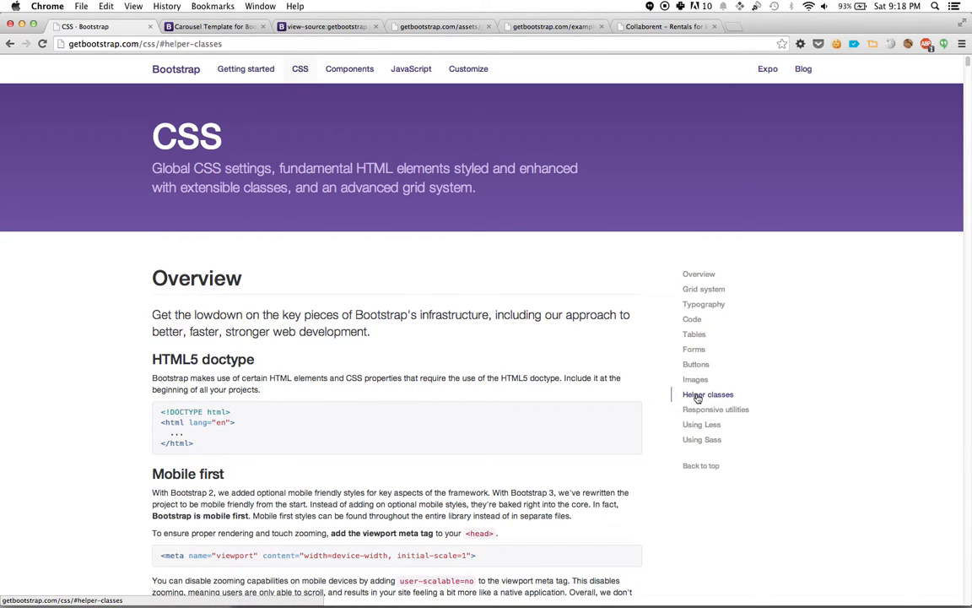
scroll(down, 3)
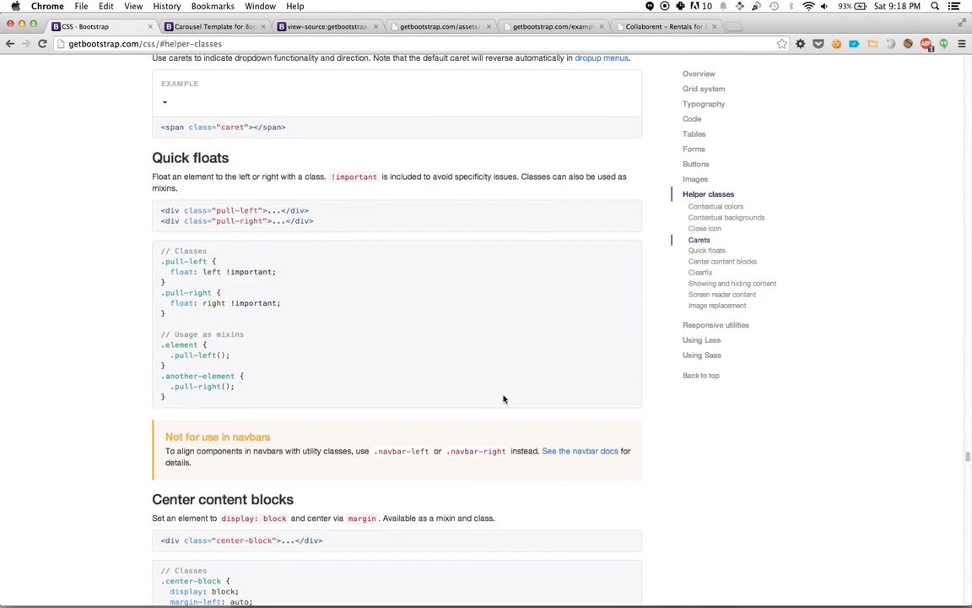
scroll(down, 3)
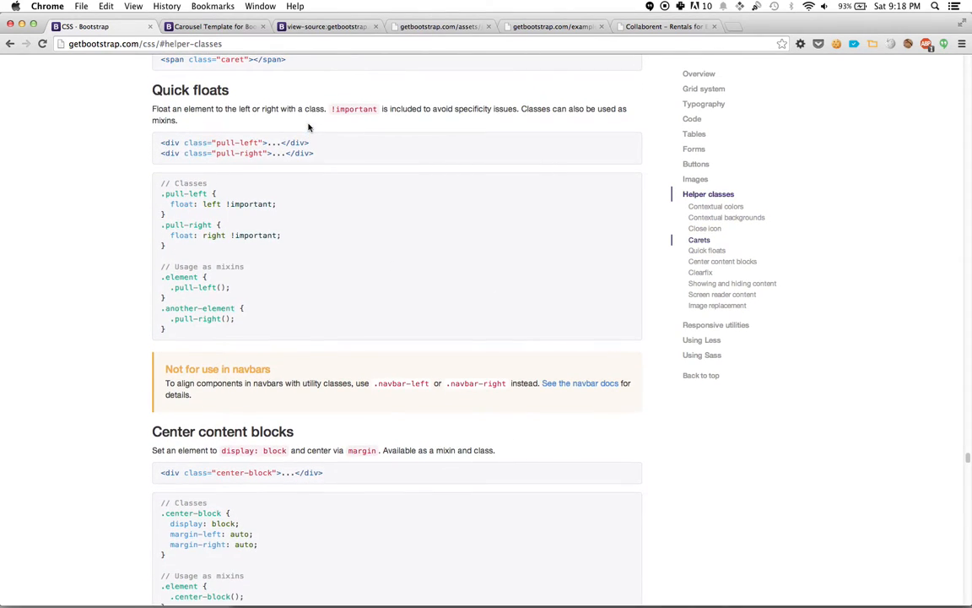
mouse_move(201, 237)
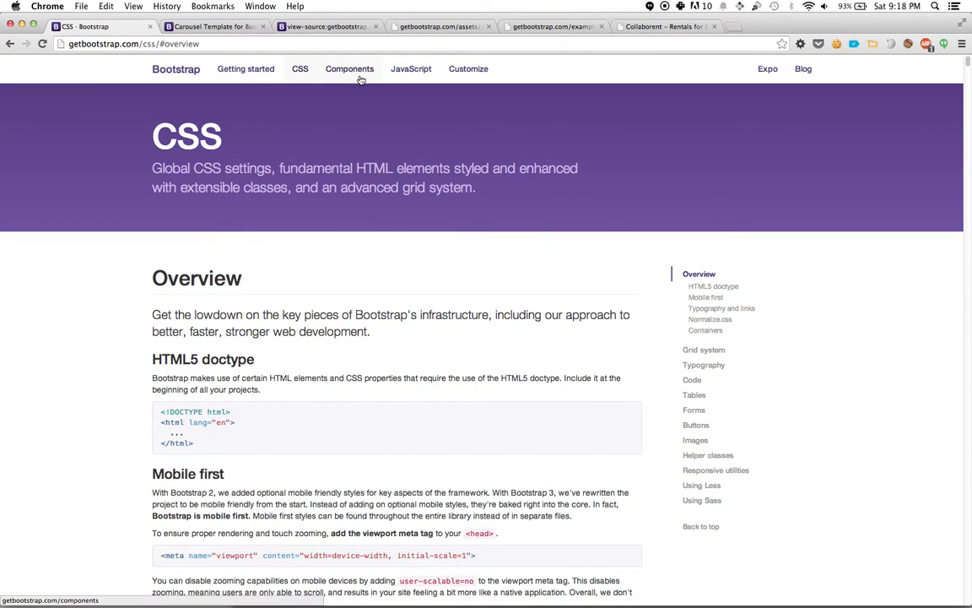
- Go to Bootstrap's Components docs, Navbar section, and its navbar-left/navbar-right Component alignment part
click(349, 69)
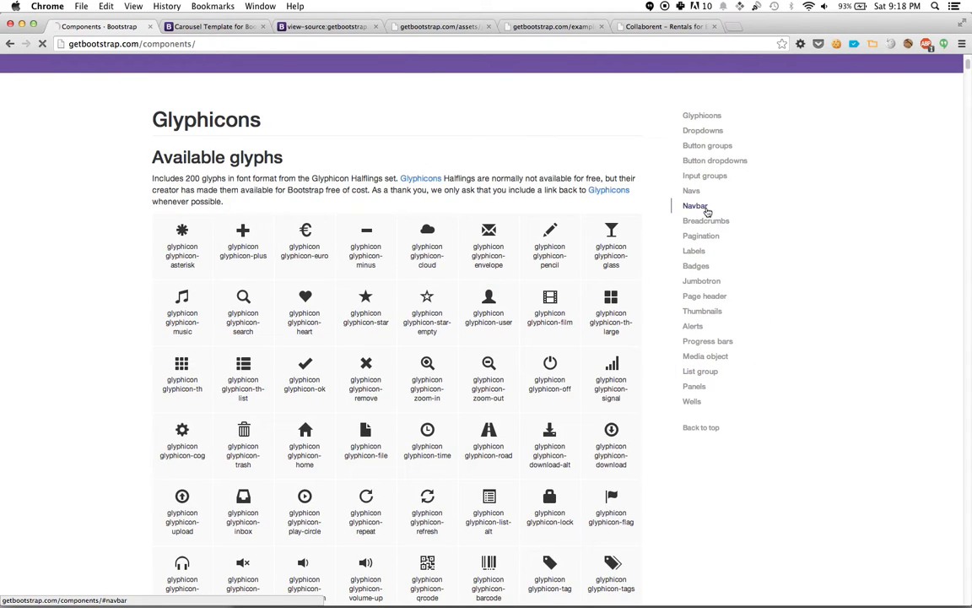
click(695, 205)
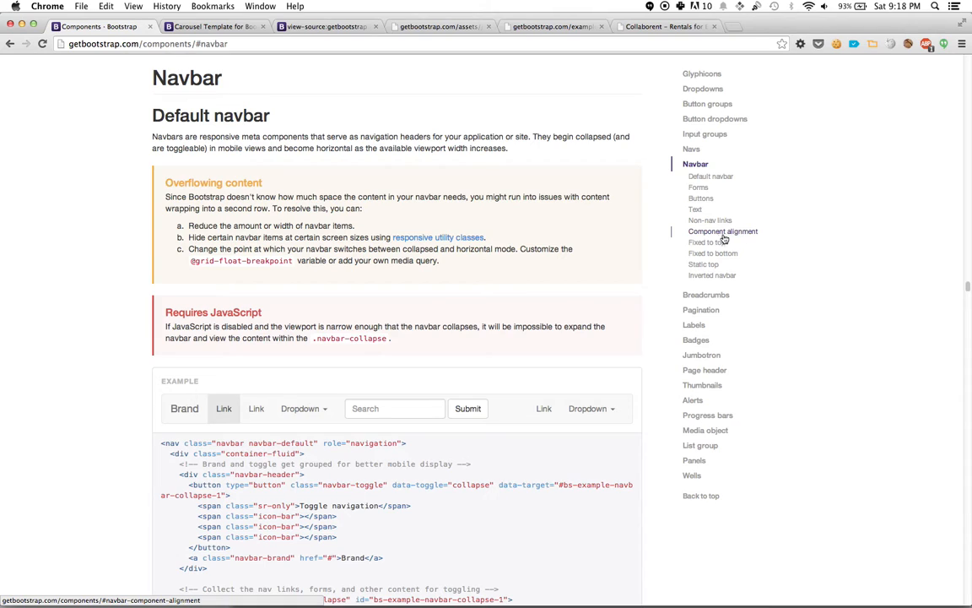
mouse_move(735, 236)
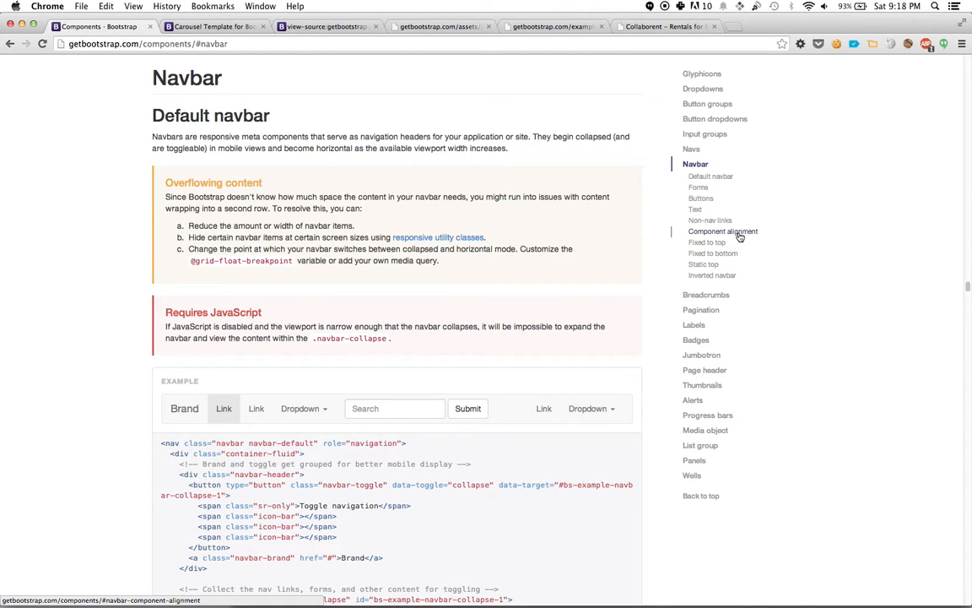
click(722, 231)
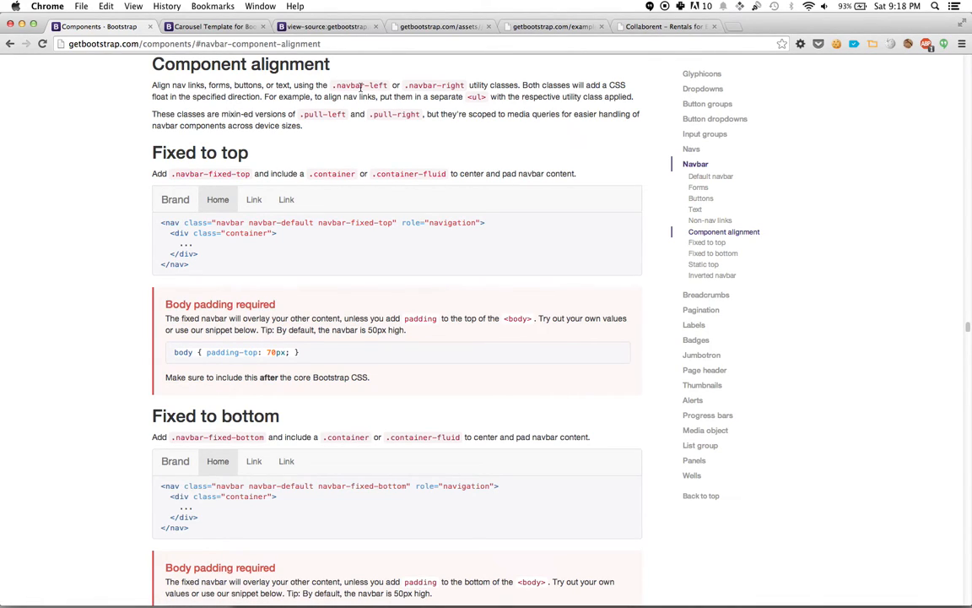
mouse_move(433, 87)
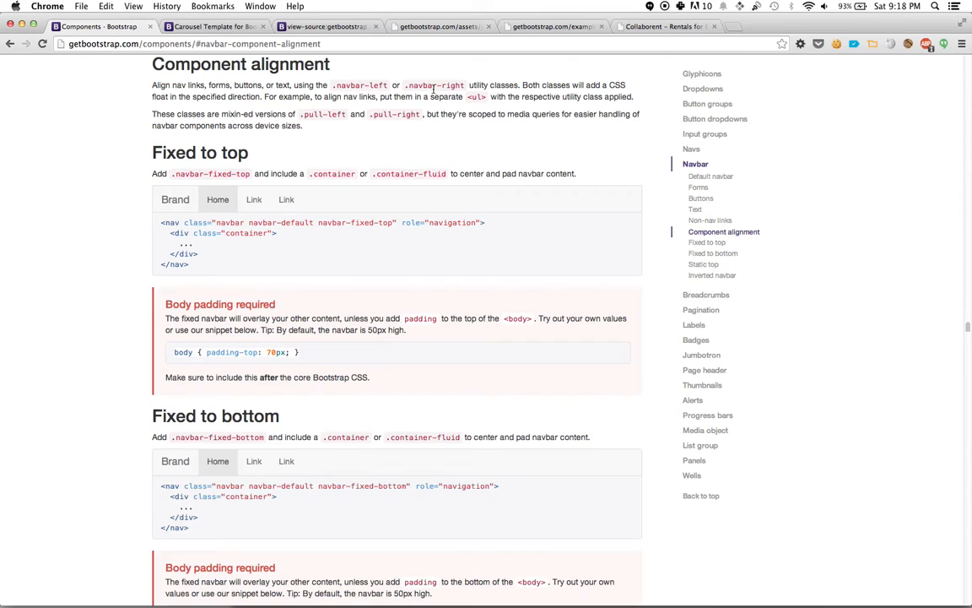
mouse_move(315, 117)
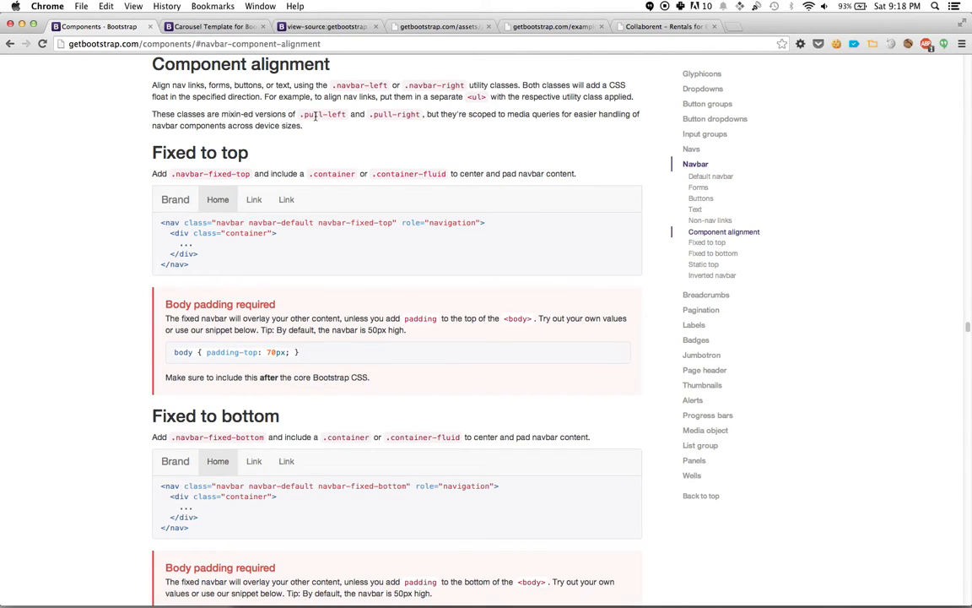
mouse_move(350, 124)
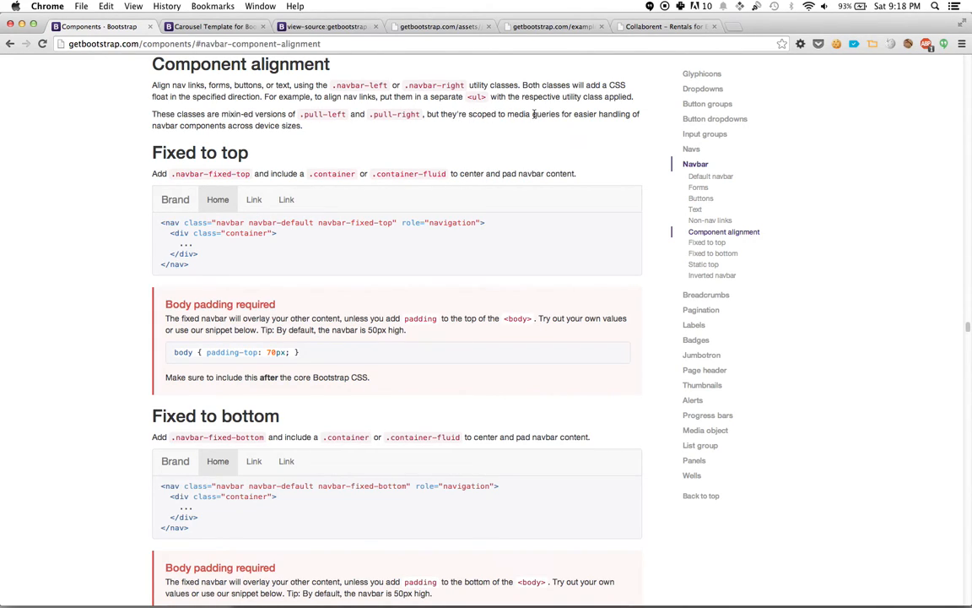
mouse_move(414, 122)
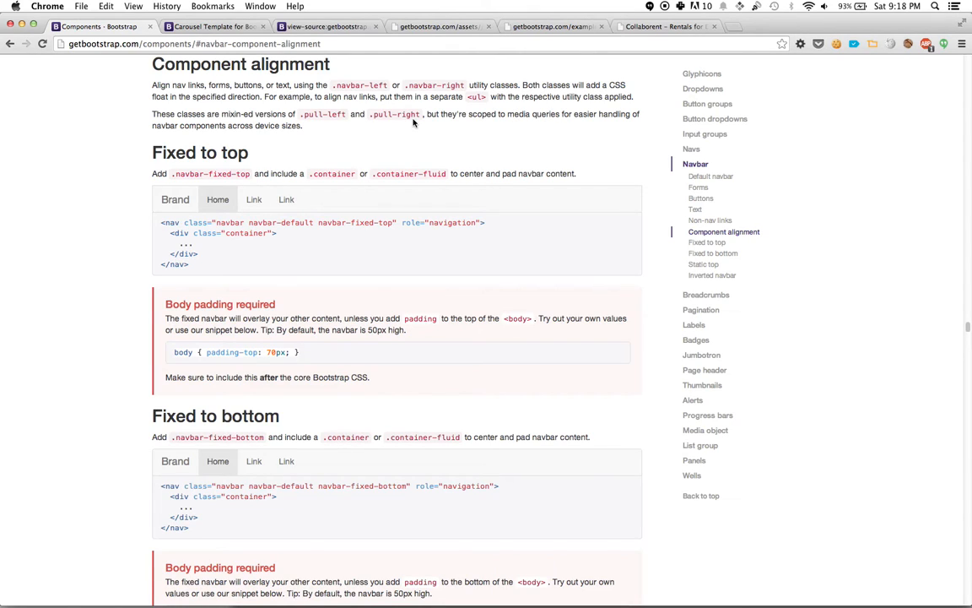
mouse_move(484, 481)
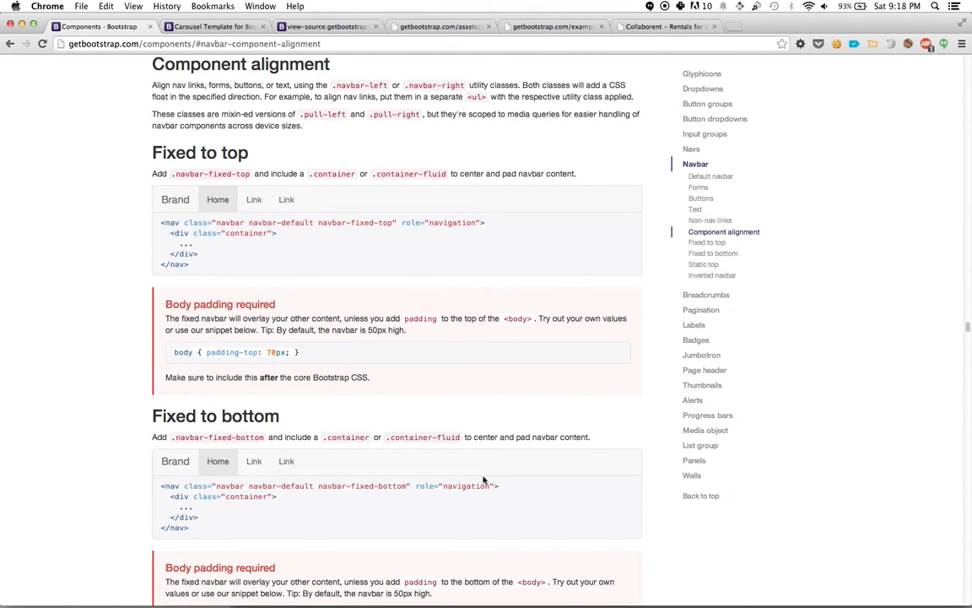
mouse_move(423, 578)
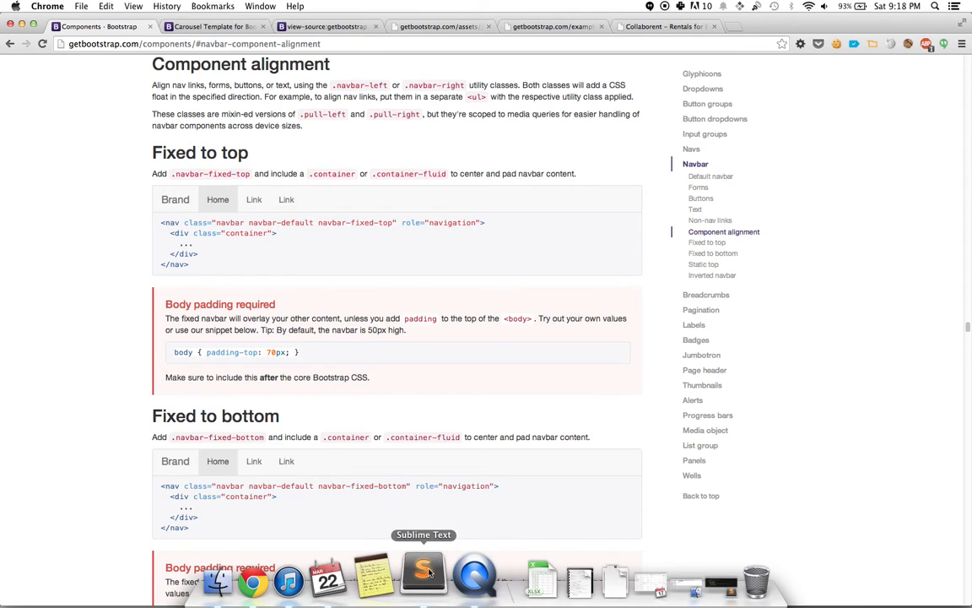
- Switch to the code editor to add navbar-right to index.html
click(423, 578)
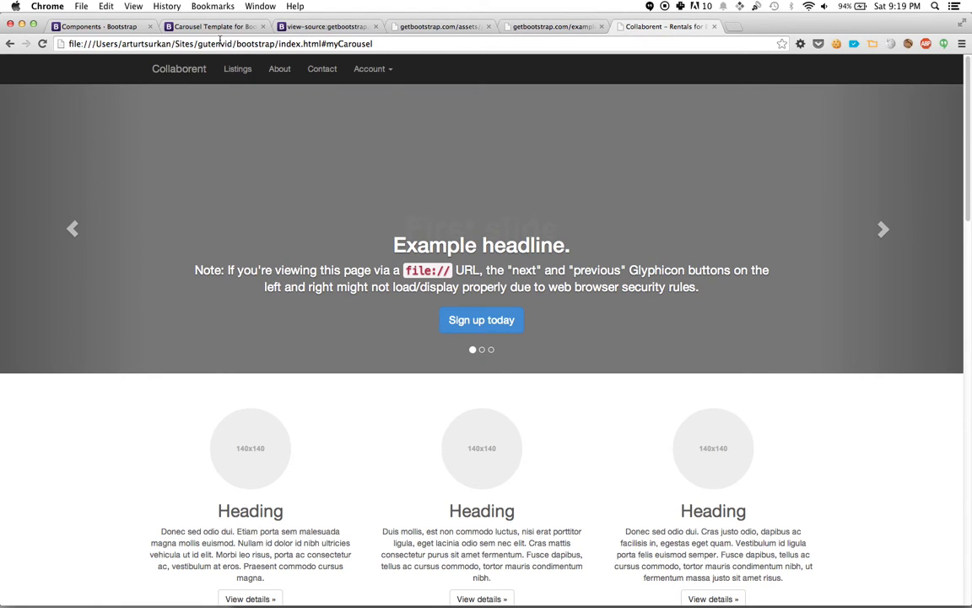
- Scroll through the refreshed Collaborent page, then shrink the Chrome window to a narrower width
scroll(down, 3)
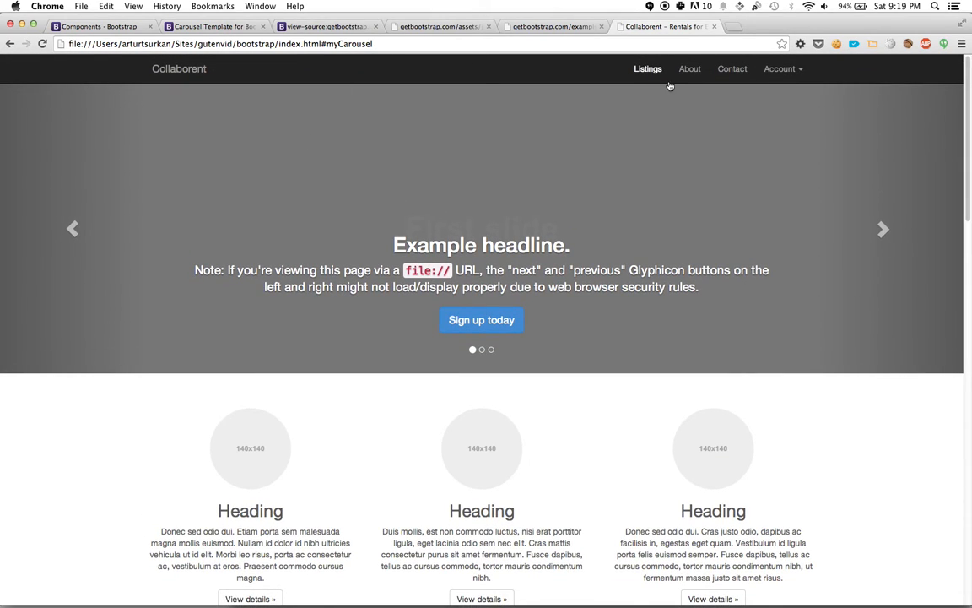
mouse_move(844, 141)
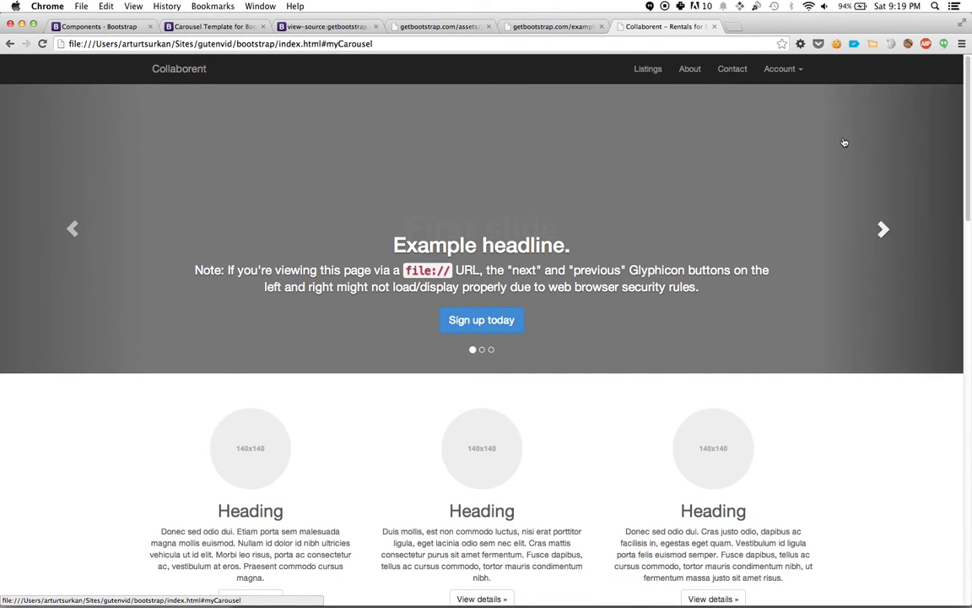
mouse_move(470, 134)
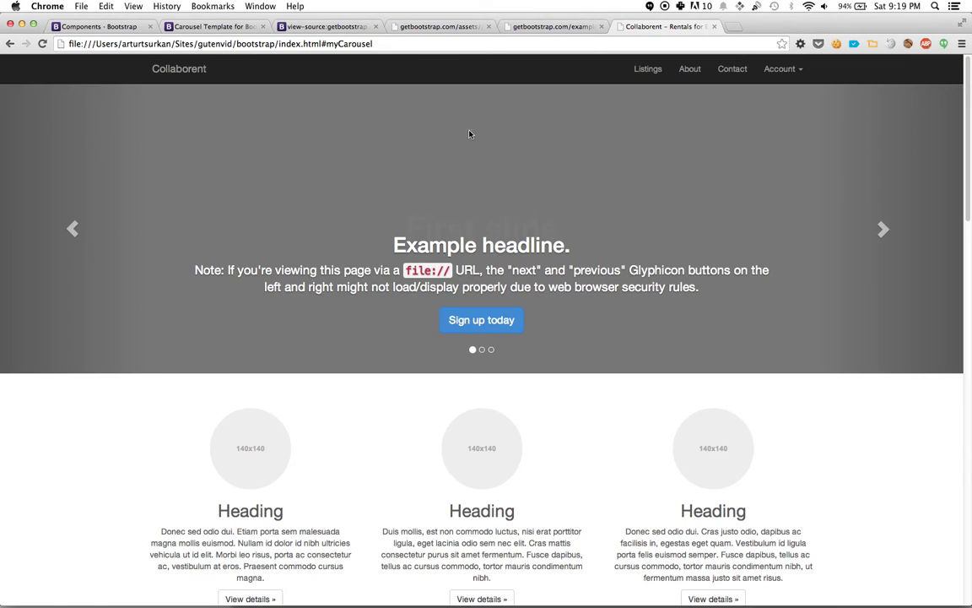
scroll(down, 3)
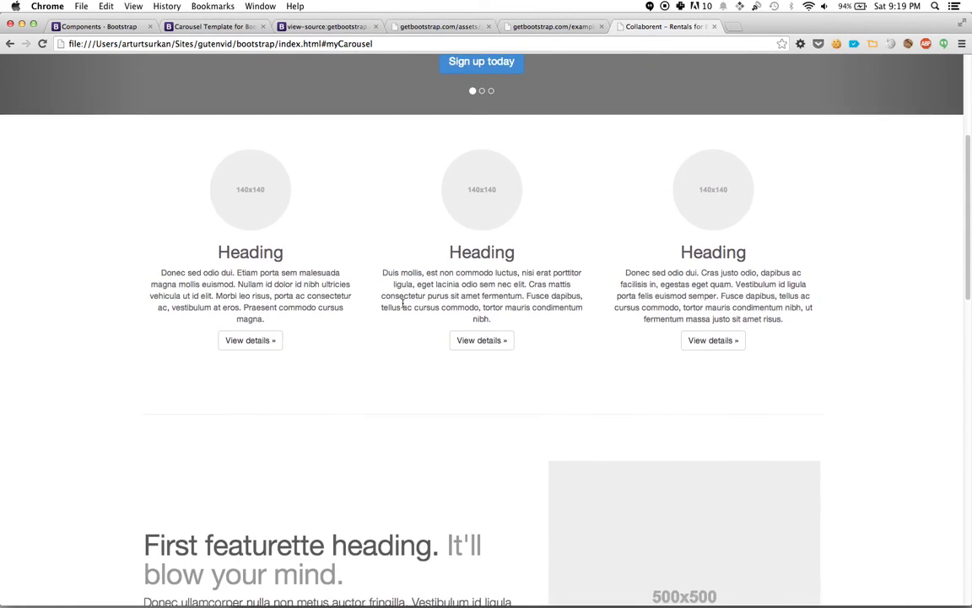
click(454, 585)
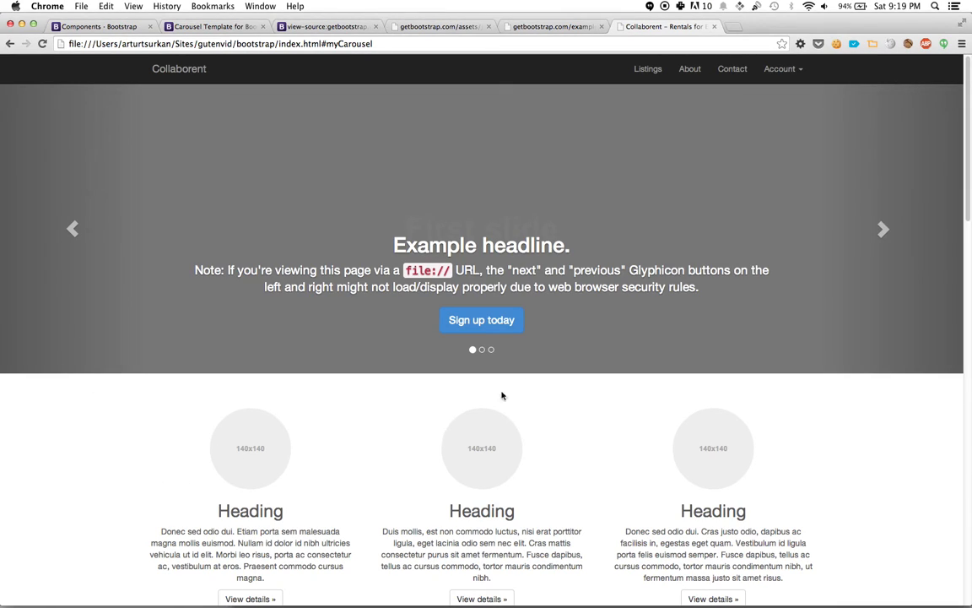
mouse_move(523, 383)
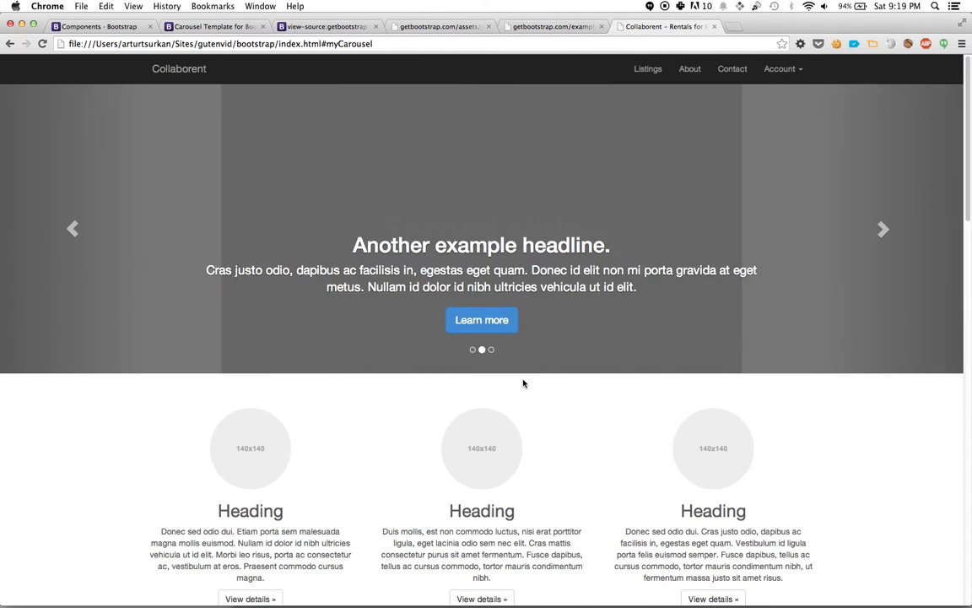
mouse_move(952, 470)
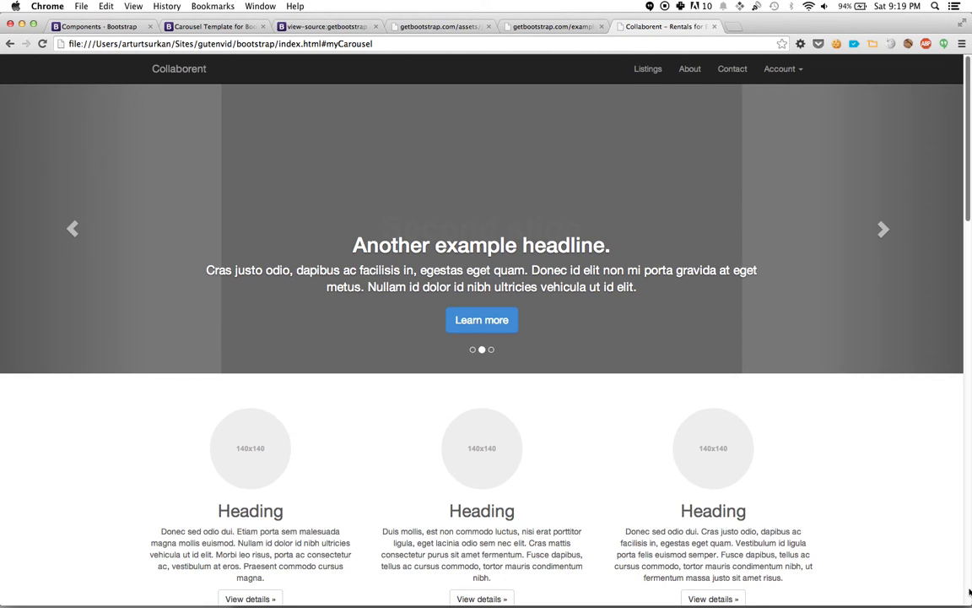
click(883, 229)
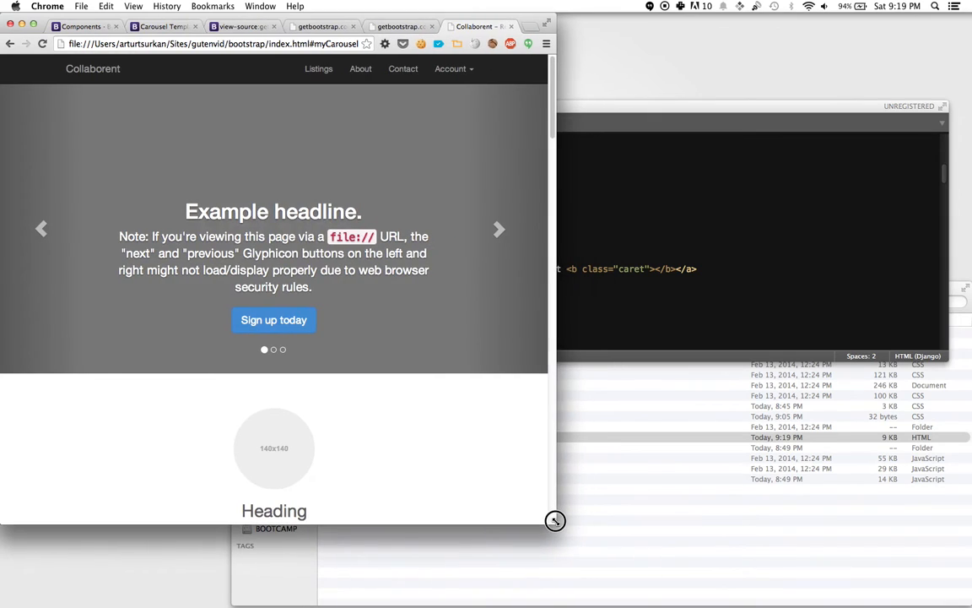
drag(555, 521, 444, 523)
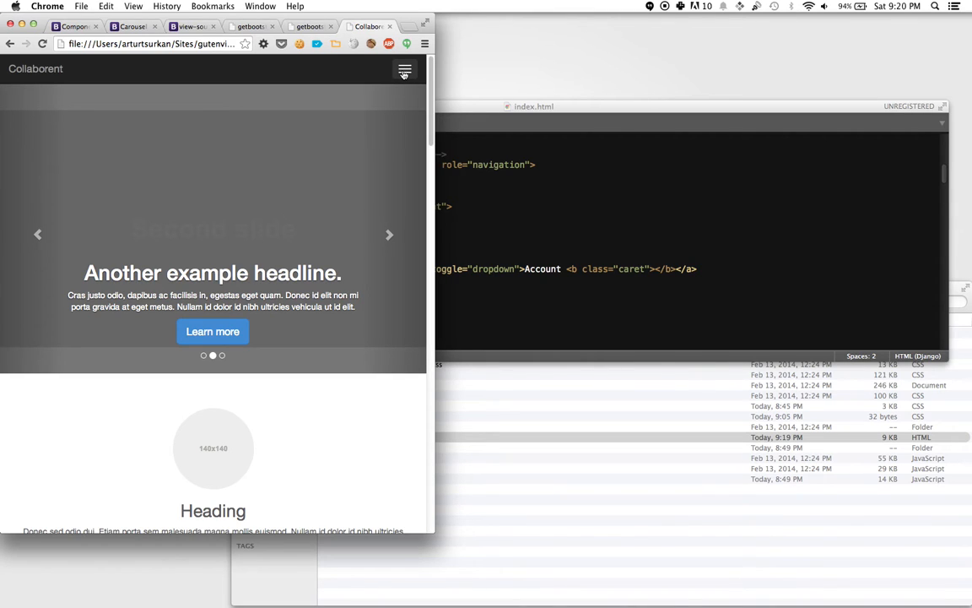
click(404, 69)
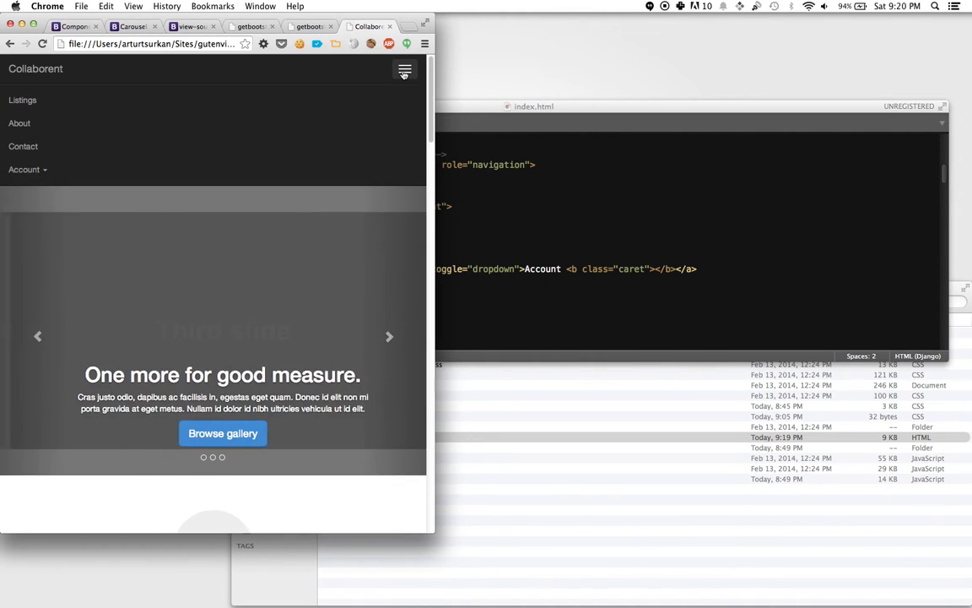
click(27, 169)
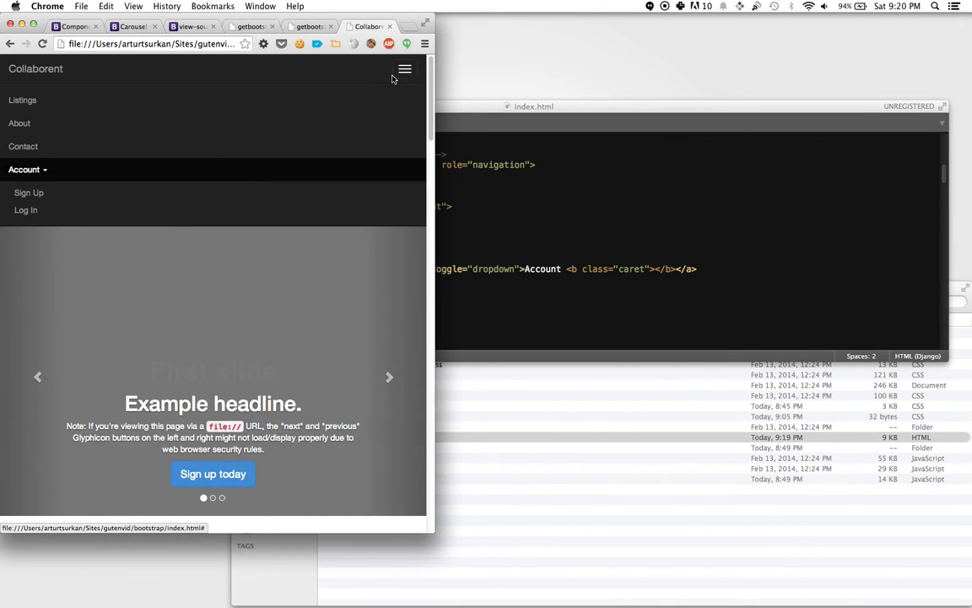
mouse_move(398, 81)
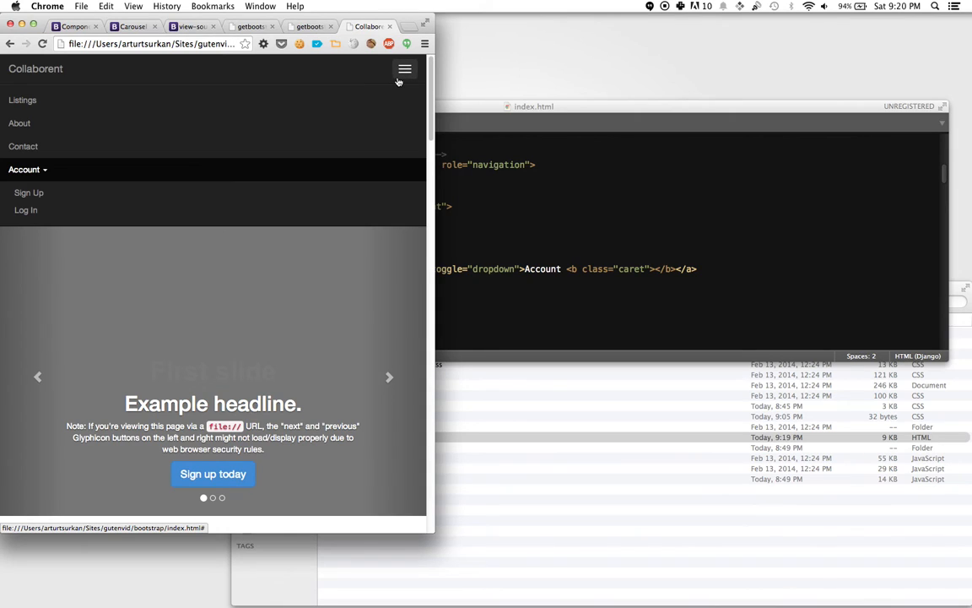
click(389, 376)
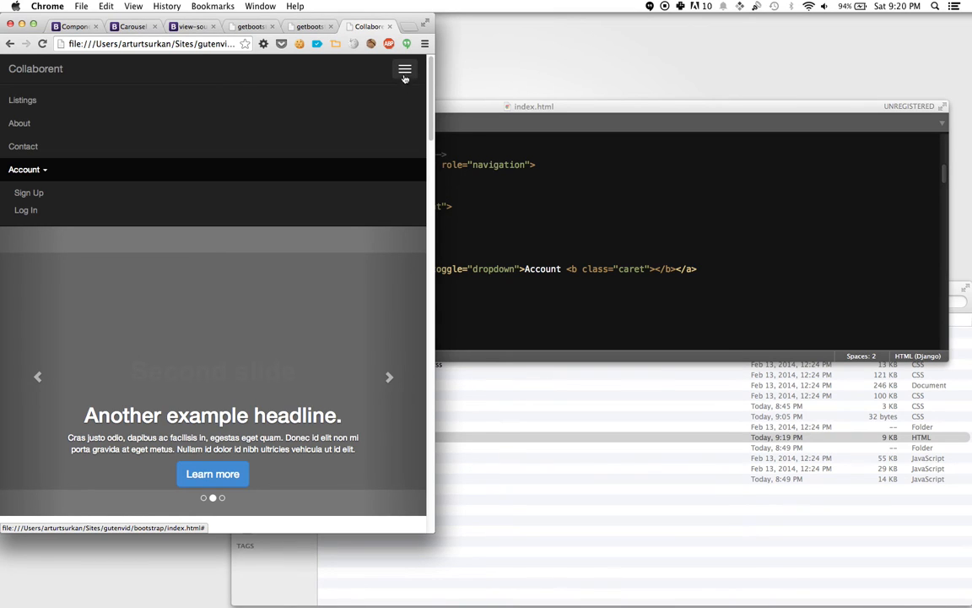
click(404, 69)
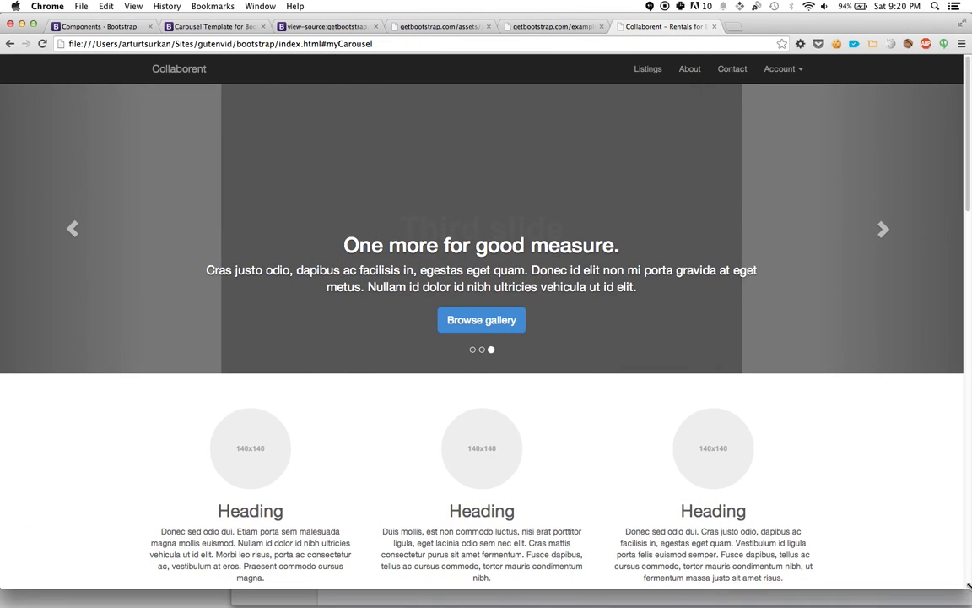
click(427, 581)
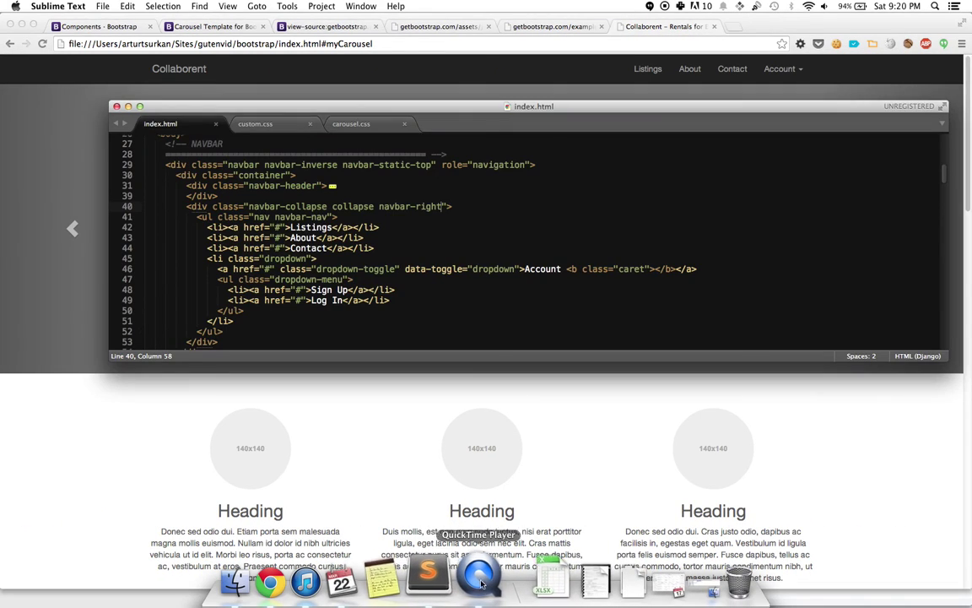
click(269, 582)
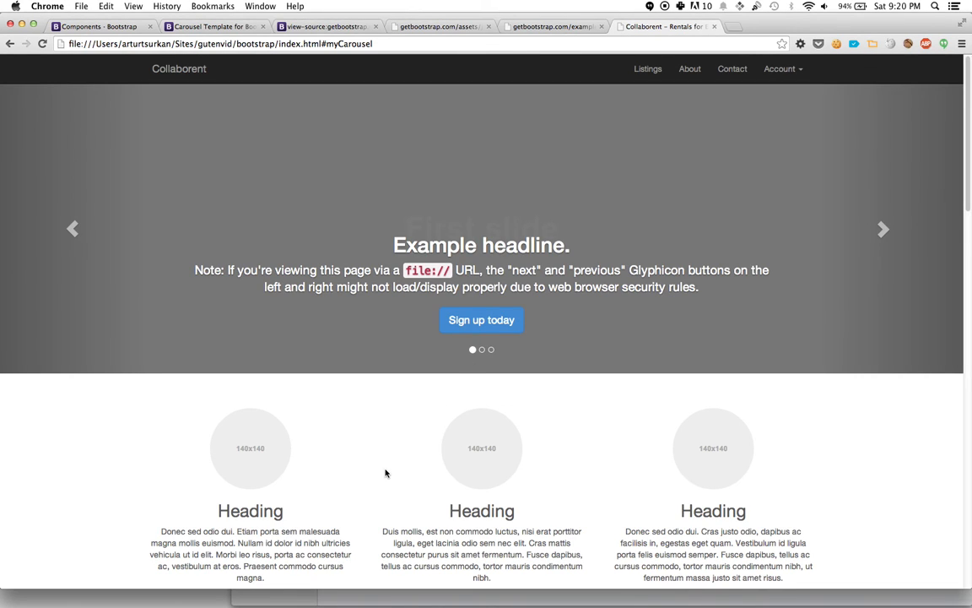
mouse_move(397, 426)
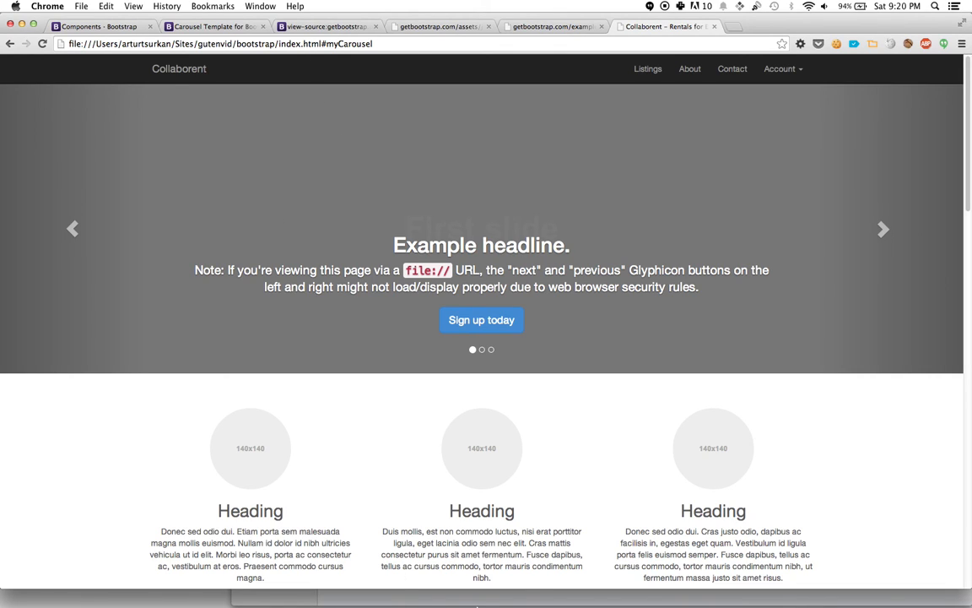
mouse_move(531, 86)
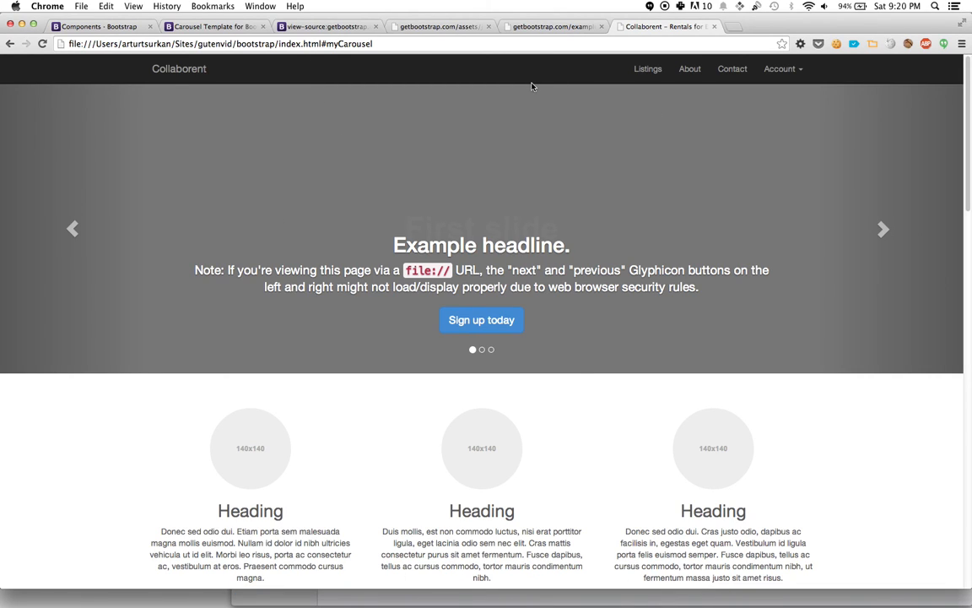
mouse_move(532, 604)
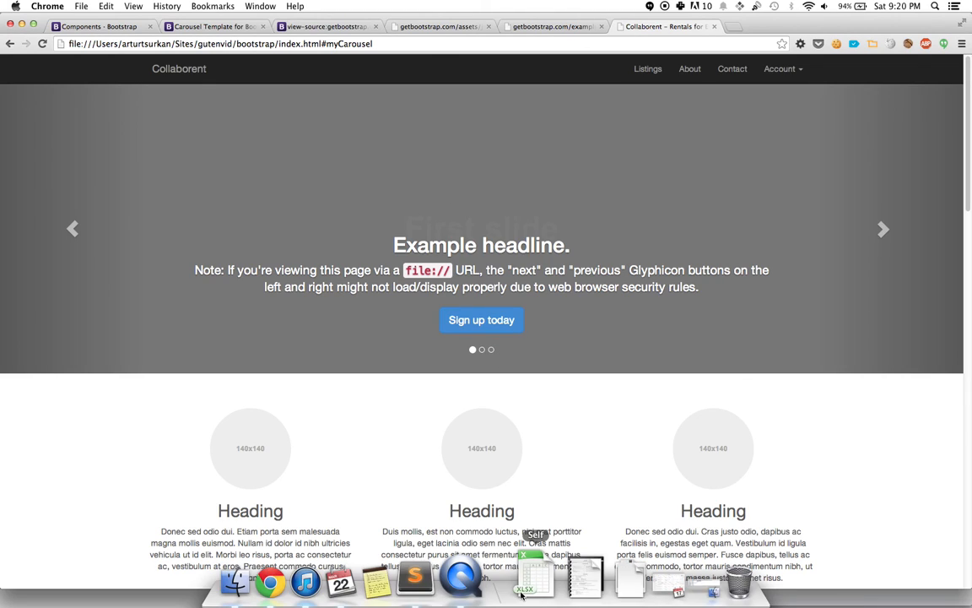